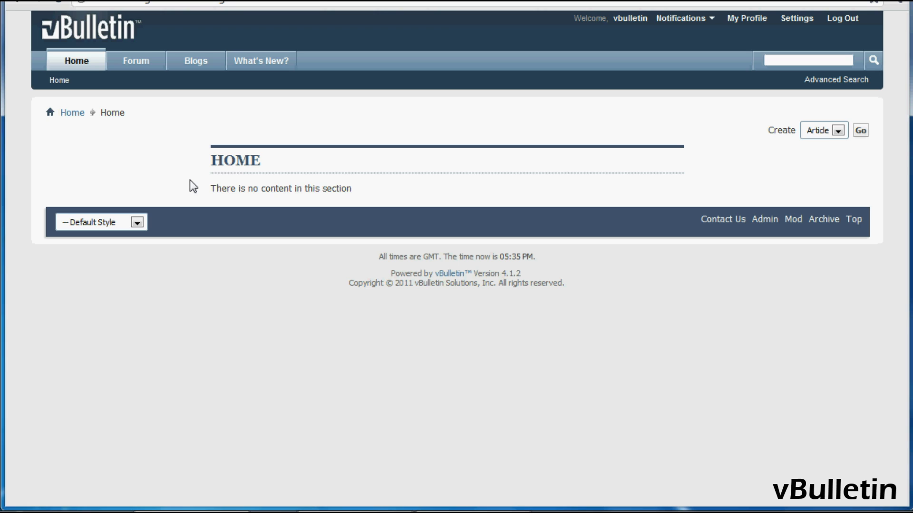
pyautogui.moveTo(197, 176)
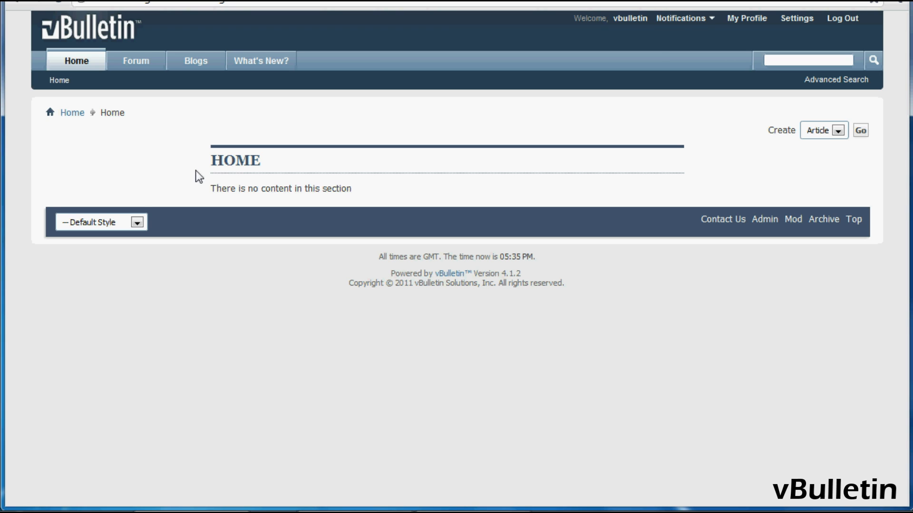
pyautogui.moveTo(247, 218)
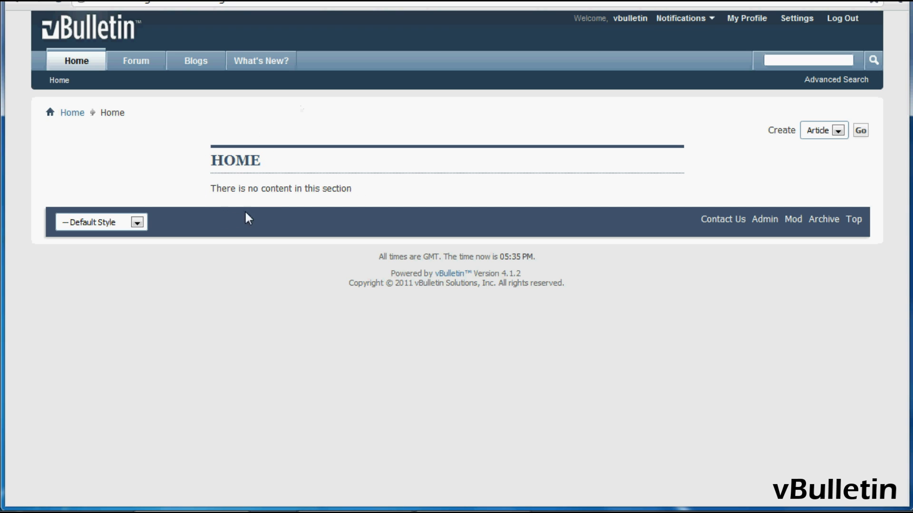
pyautogui.moveTo(314, 215)
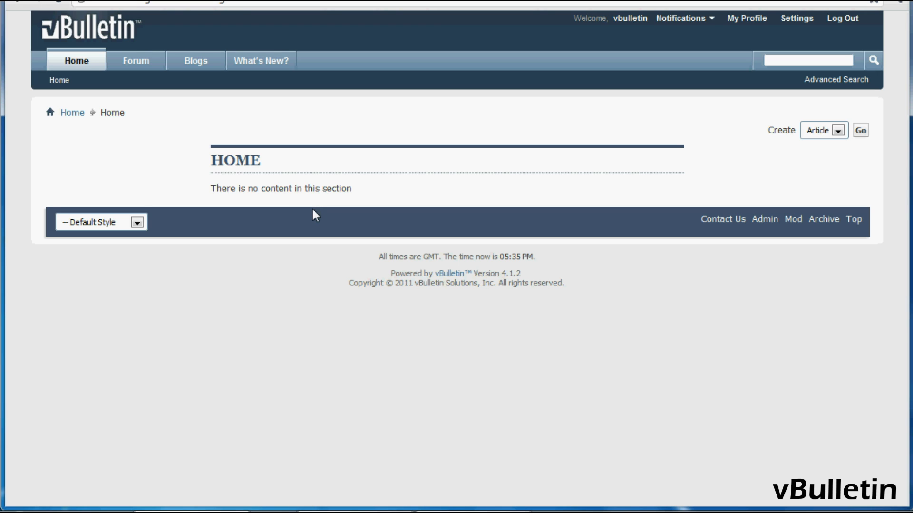
pyautogui.moveTo(209, 146)
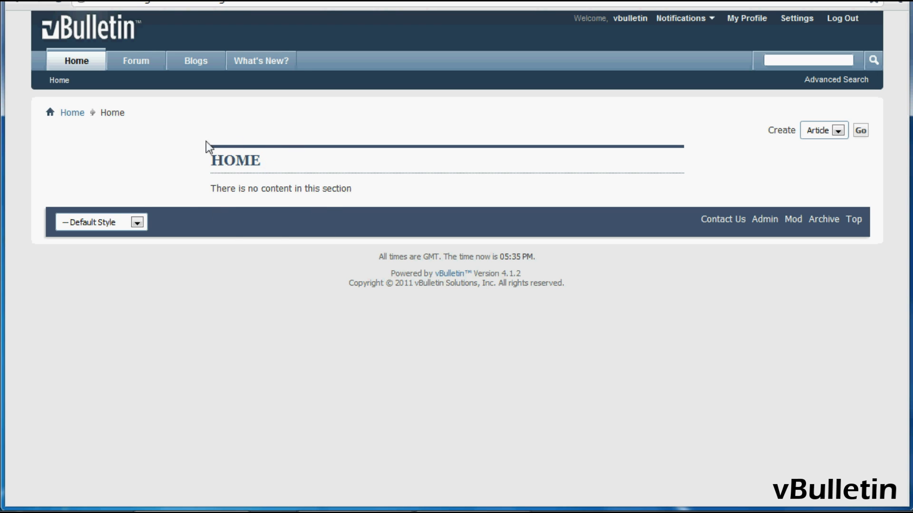
# Step: Open the Admin CP's vBulletin CMS Permissions grid for the Home section and browse it
pyautogui.click(763, 220)
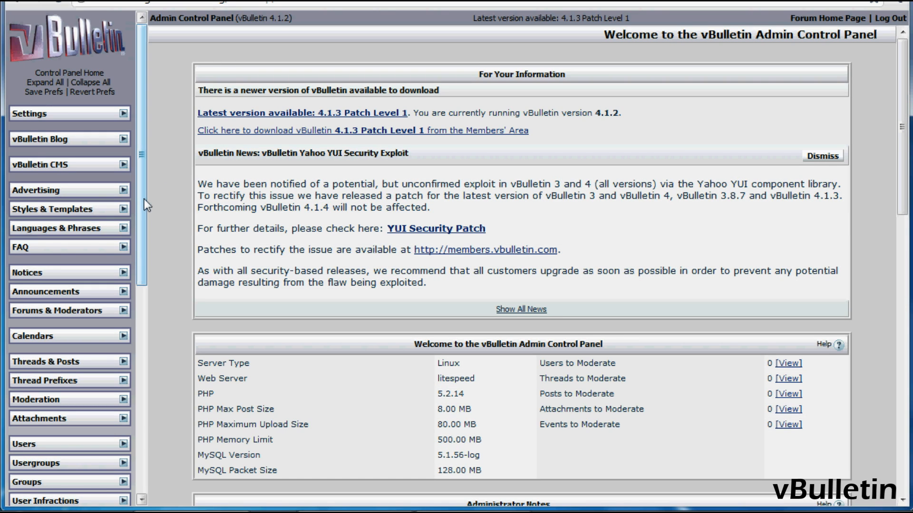
pyautogui.moveTo(145, 220)
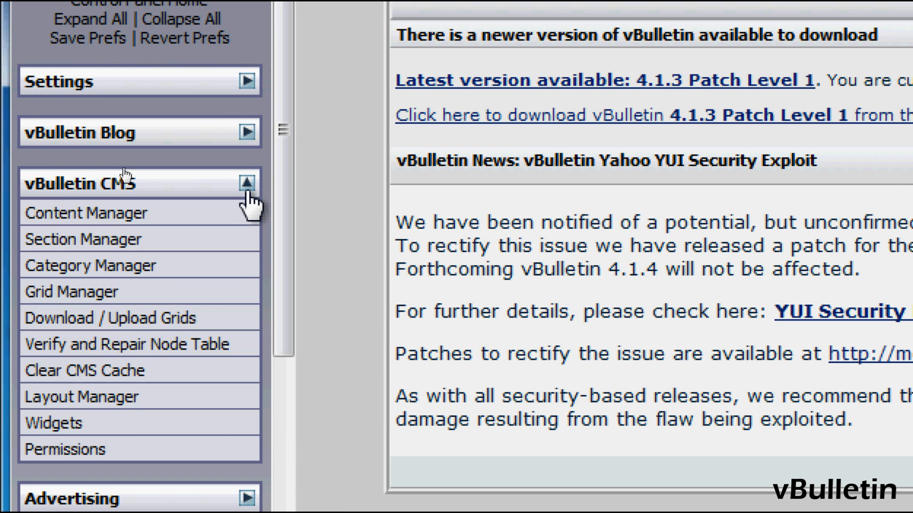
pyautogui.moveTo(198, 454)
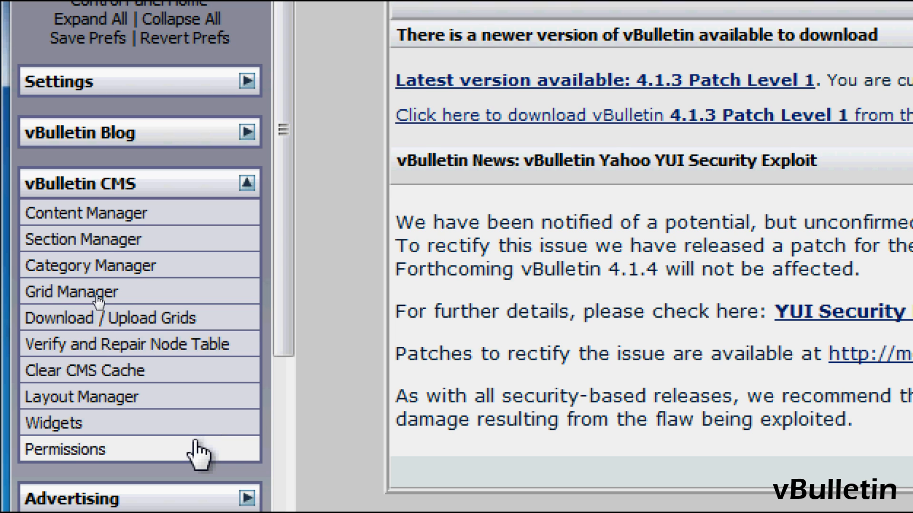
pyautogui.click(65, 449)
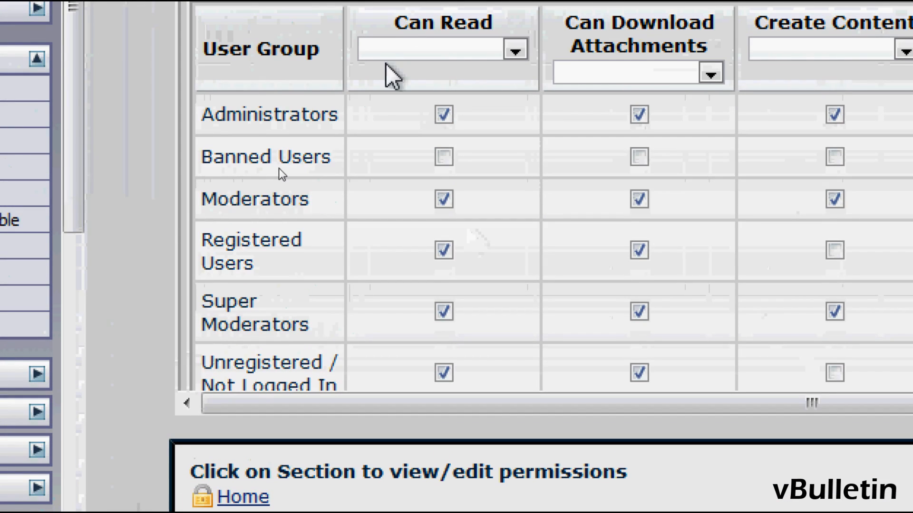
pyautogui.hscroll(3)
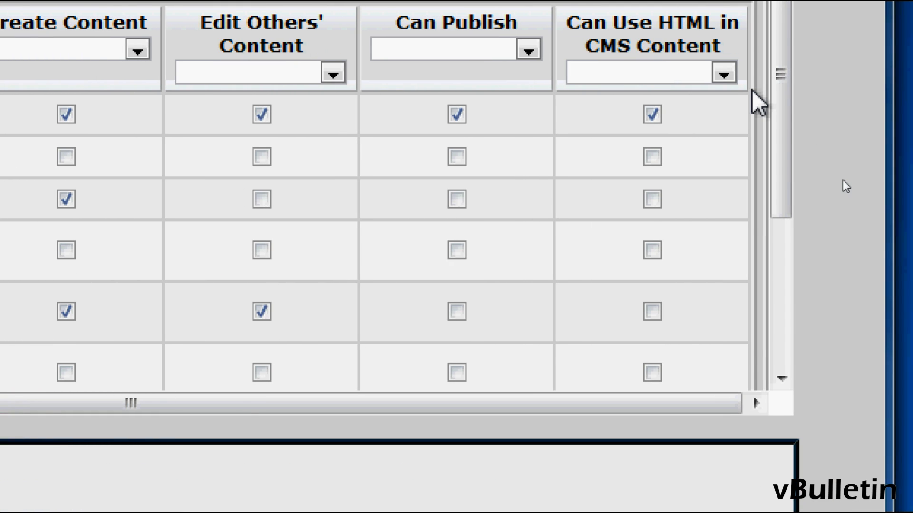
pyautogui.scroll(3)
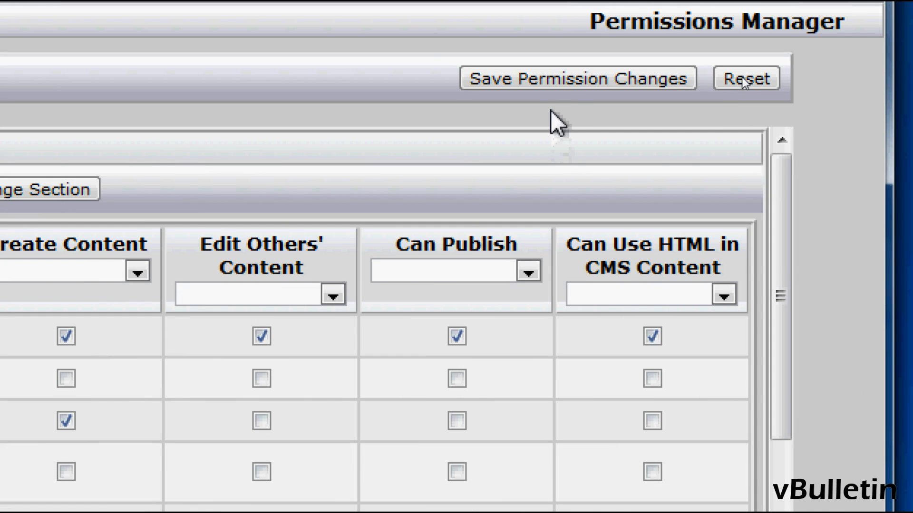
pyautogui.click(578, 78)
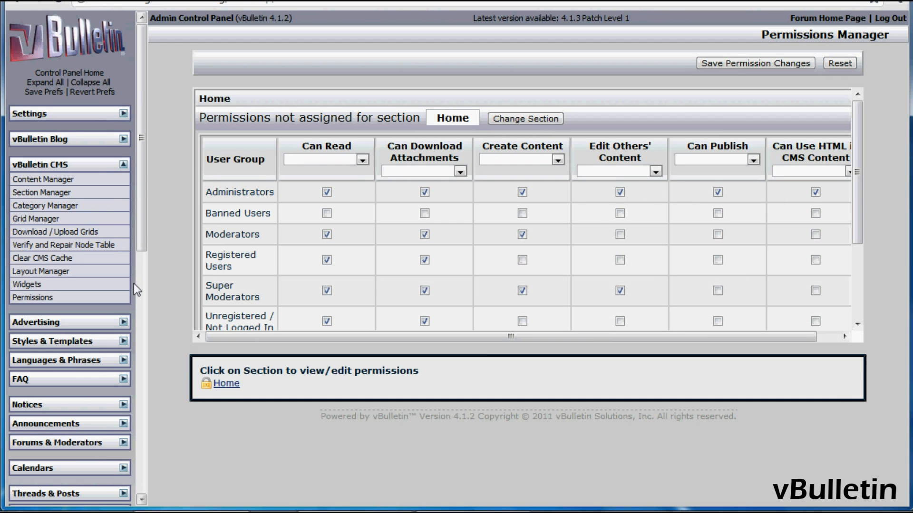
# Step: In Style Manager, add a new template titled 'vbcms_sample' and focus its Template box
pyautogui.click(68, 341)
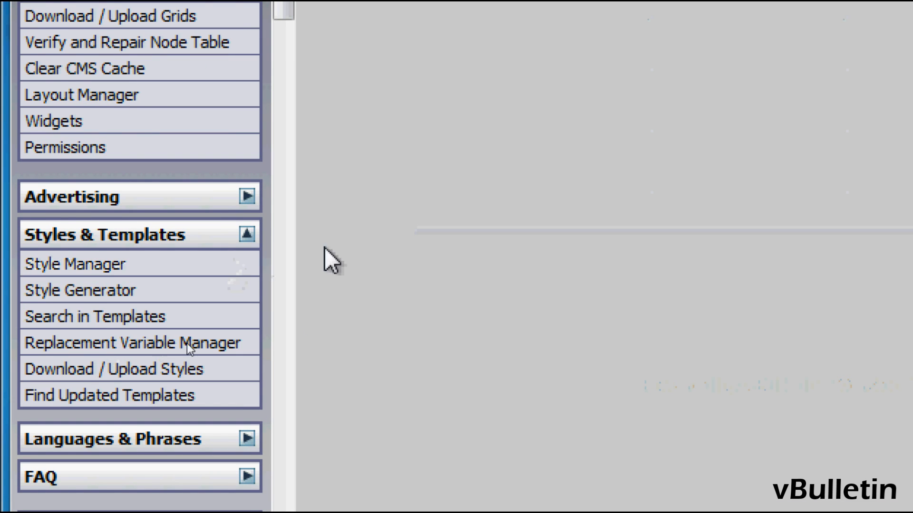
pyautogui.click(74, 264)
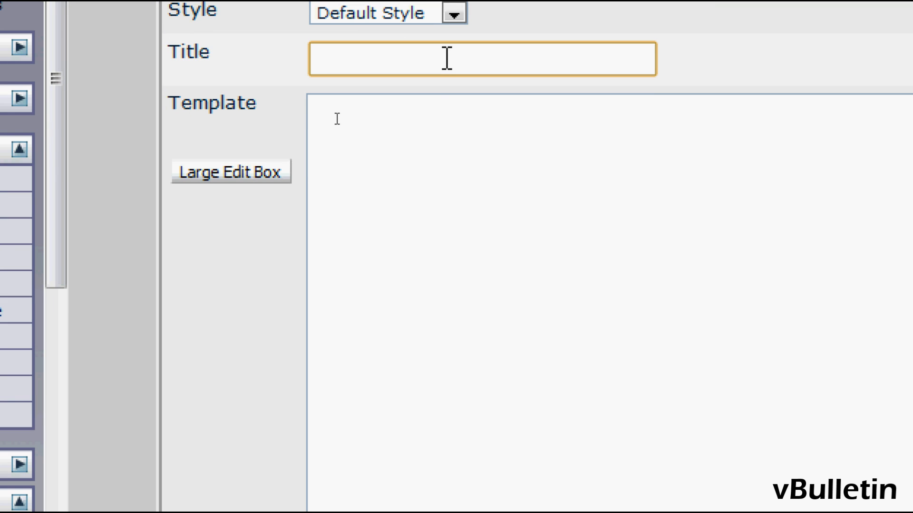
pyautogui.write('v')
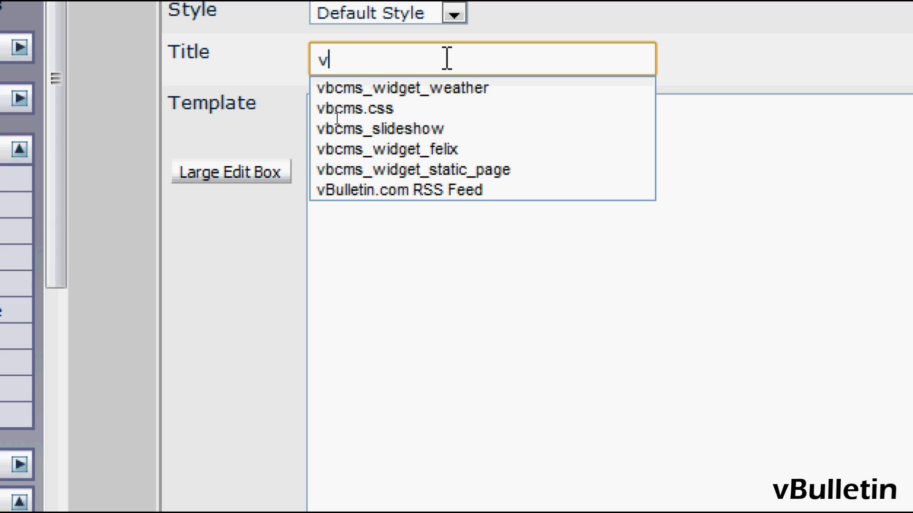
pyautogui.write('bcms')
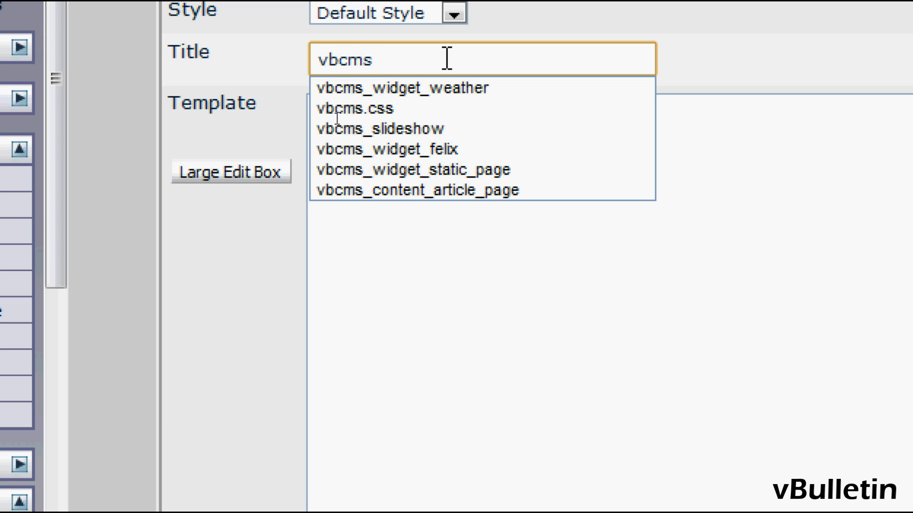
pyautogui.write('_')
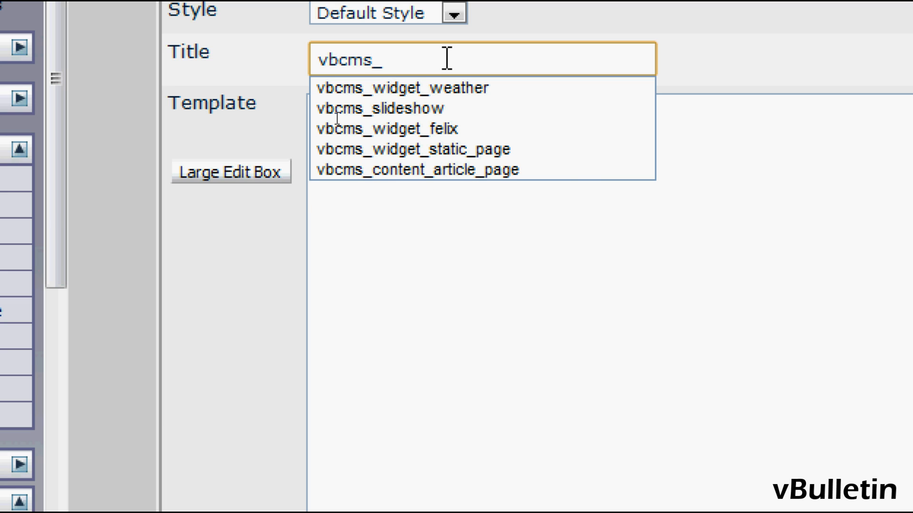
pyautogui.write('sample')
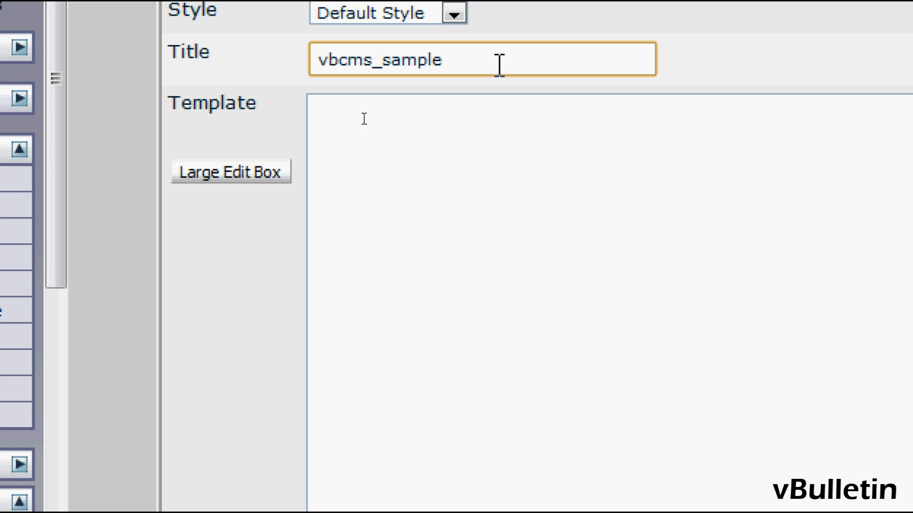
pyautogui.doubleClick(349, 59)
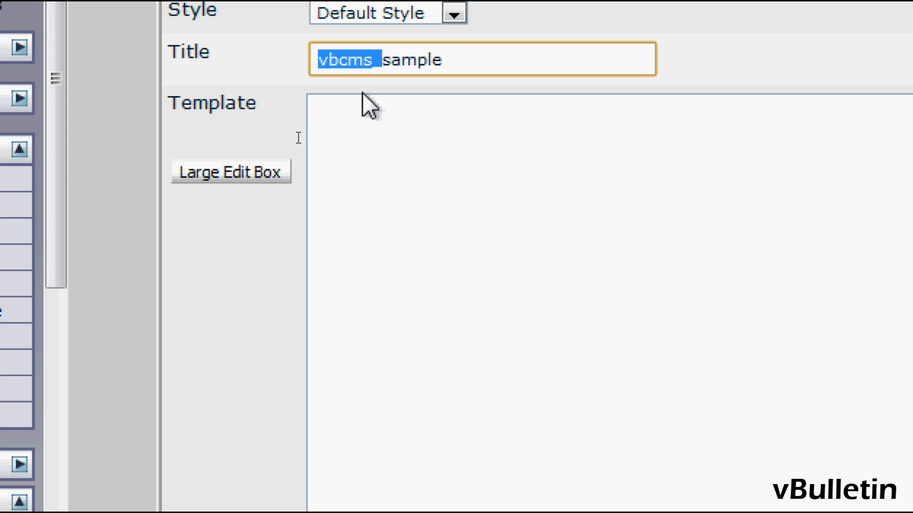
pyautogui.moveTo(439, 114)
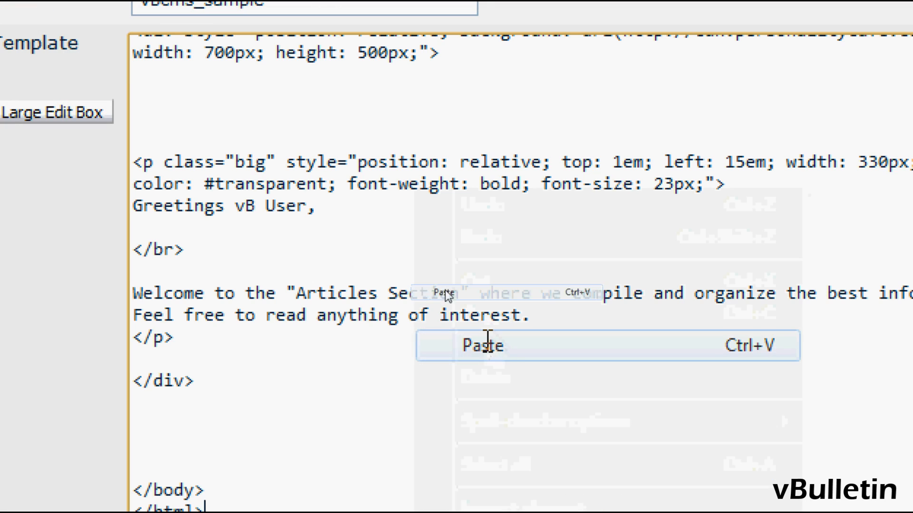
# Step: Save the vbcms_sample template and return to the CMS Home tab, still empty
pyautogui.click(481, 344)
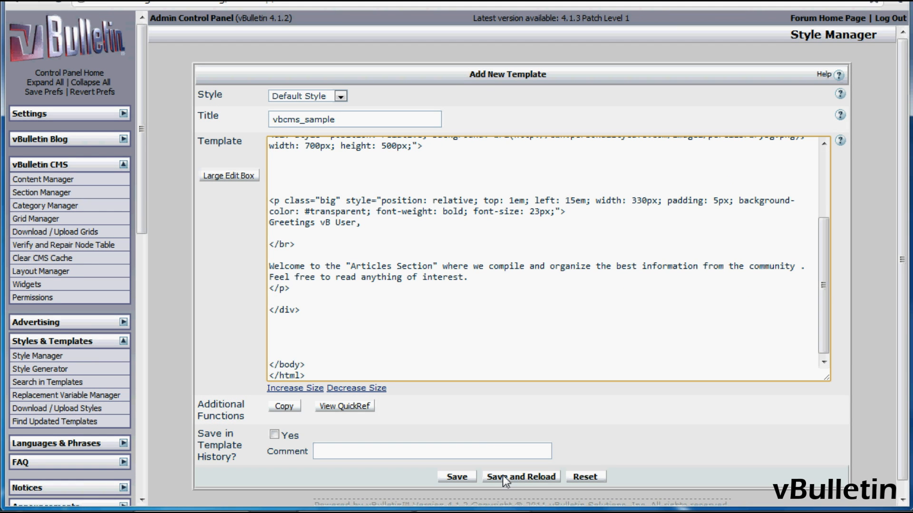
pyautogui.click(519, 477)
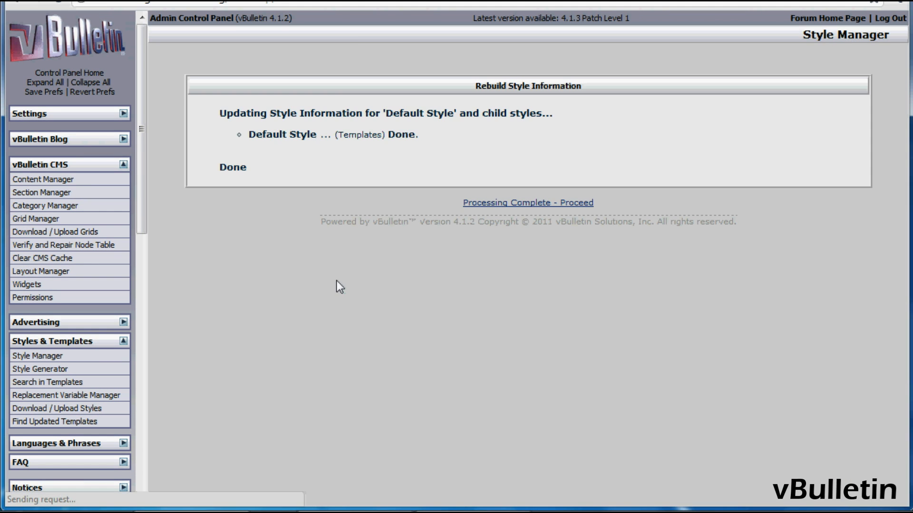
pyautogui.click(526, 203)
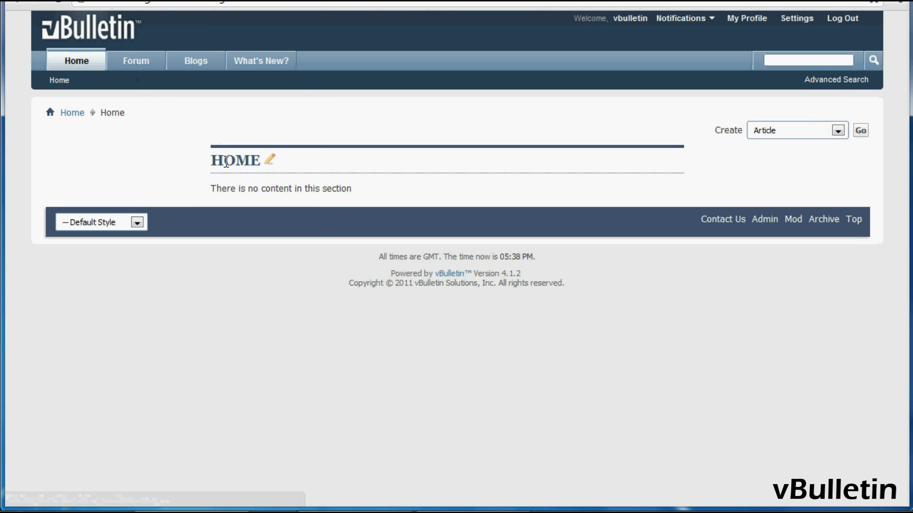
pyautogui.moveTo(221, 451)
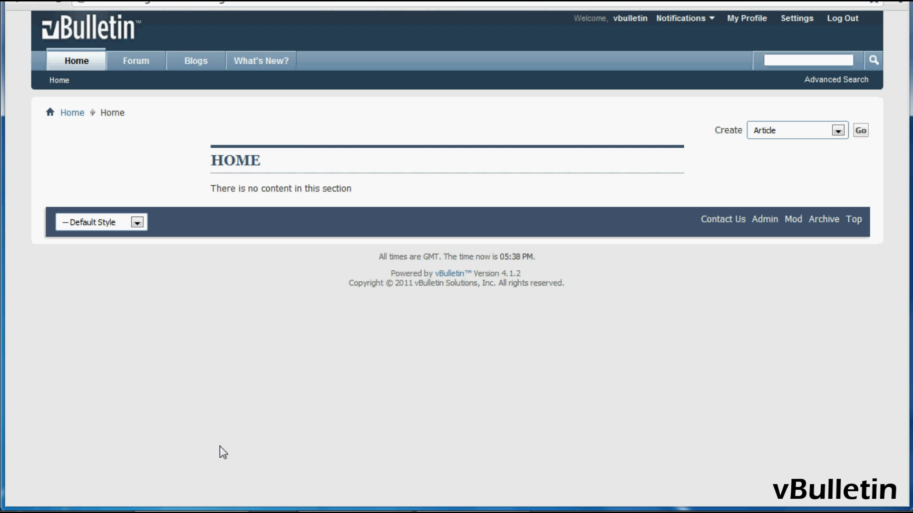
pyautogui.moveTo(510, 223)
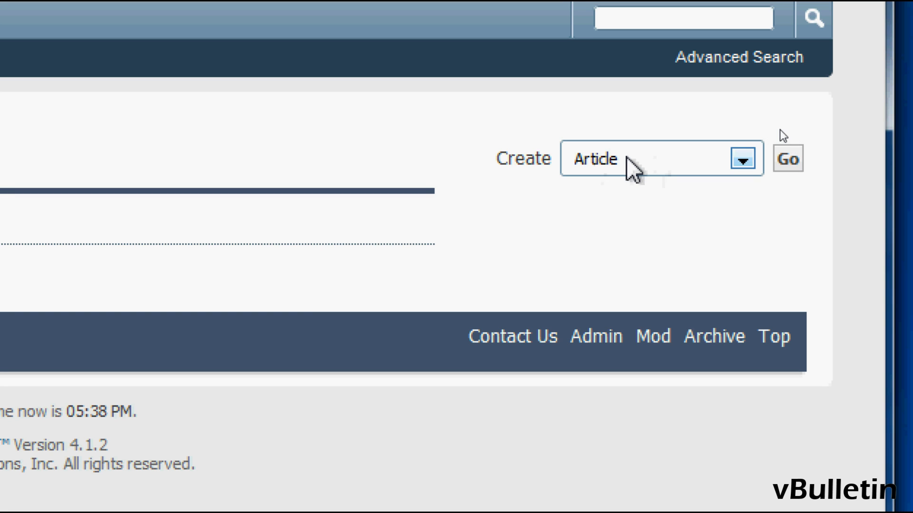
# Step: Choose Static Page from the Create dropdown and click Go
pyautogui.click(741, 158)
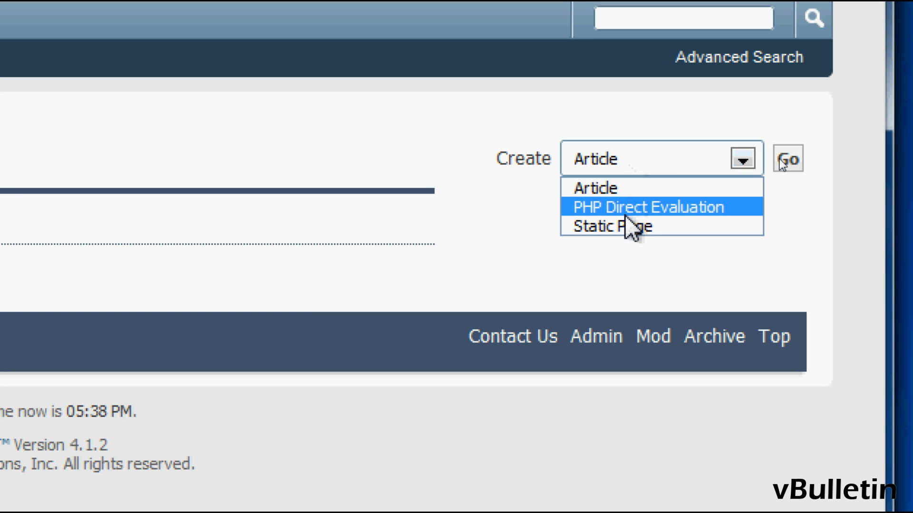
pyautogui.click(612, 226)
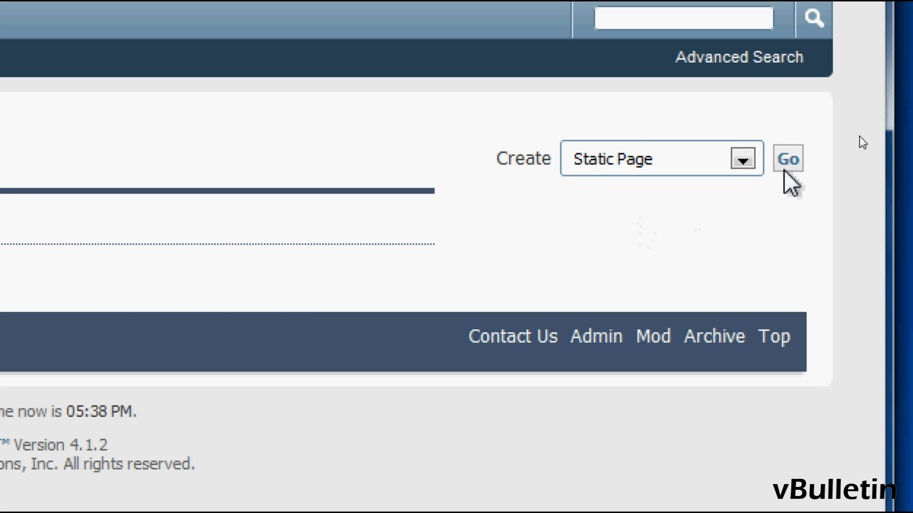
pyautogui.click(788, 159)
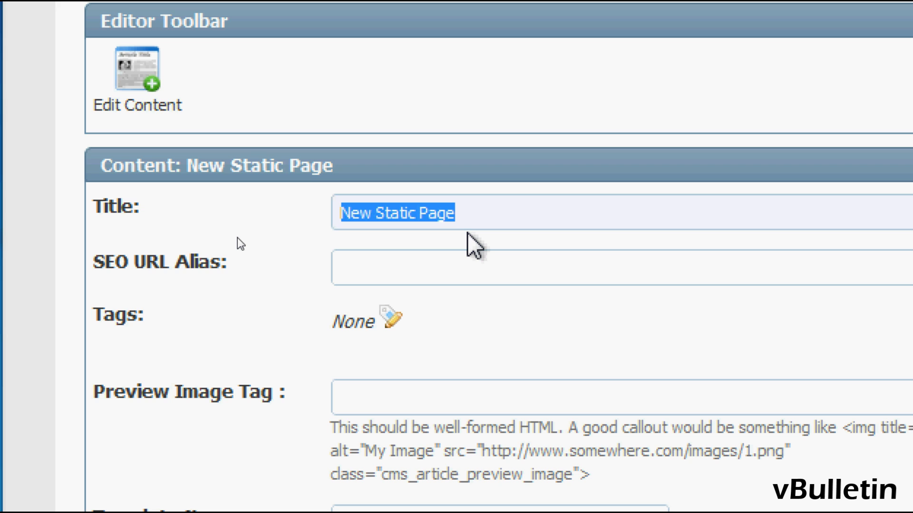
# Step: Title the static page 'vBulleti…' and set its Template Name to 'vbcms_sample'
pyautogui.write('vBulleti')
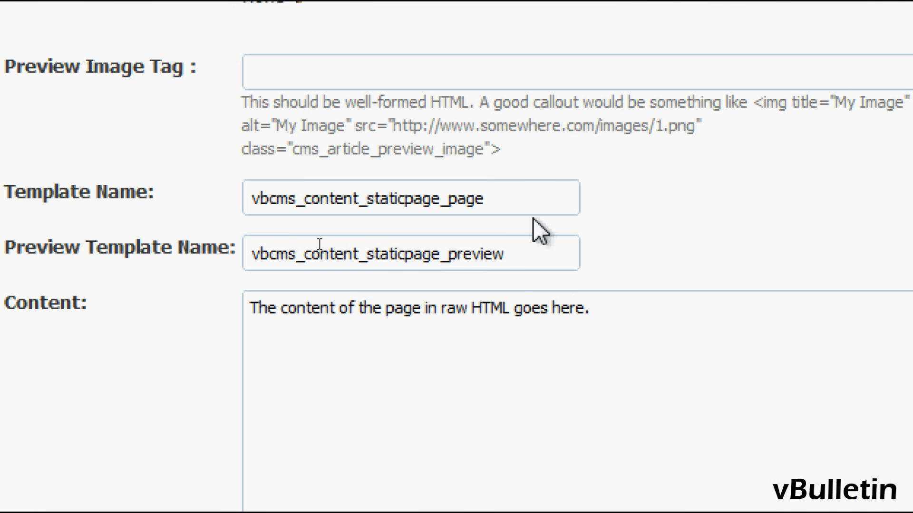
pyautogui.doubleClick(367, 200)
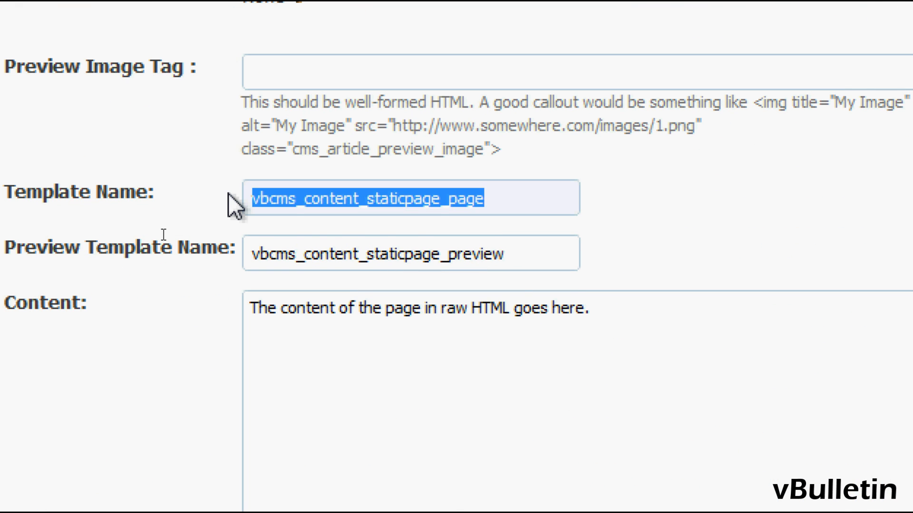
pyautogui.write('vbcms')
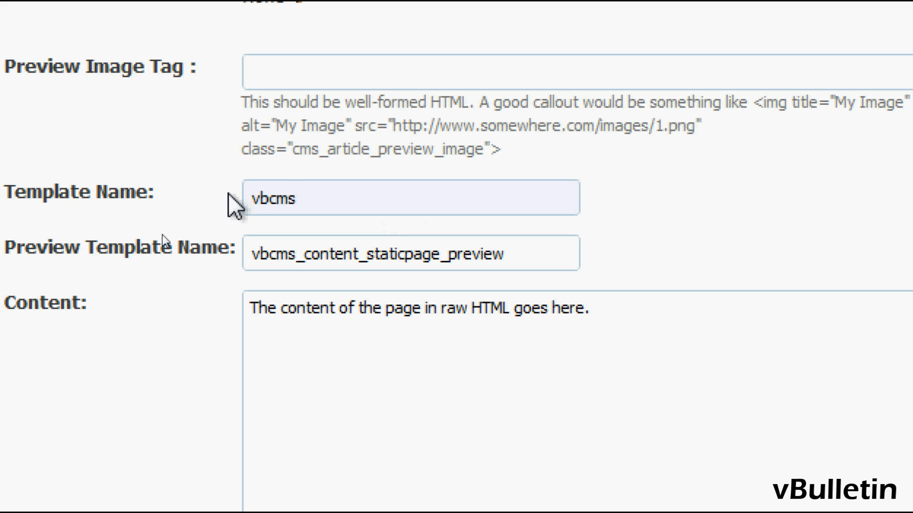
pyautogui.write('_sample')
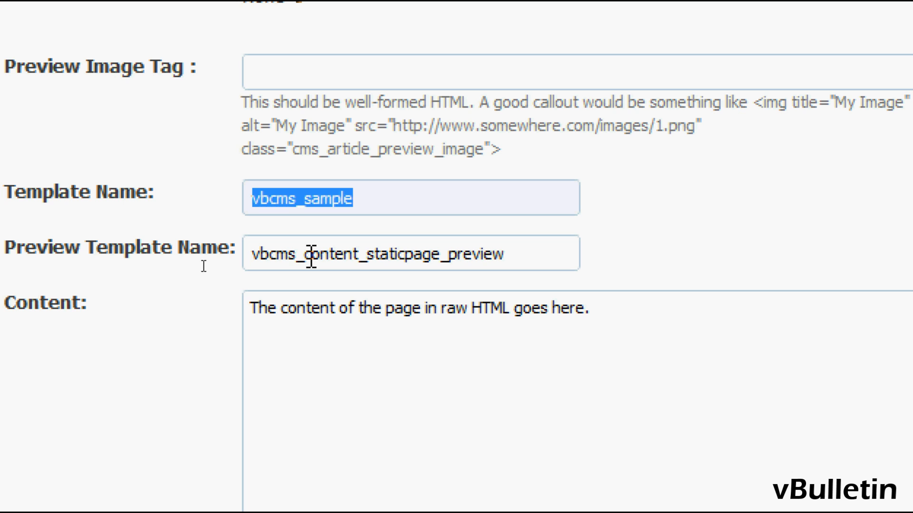
pyautogui.write('vbcms_sample')
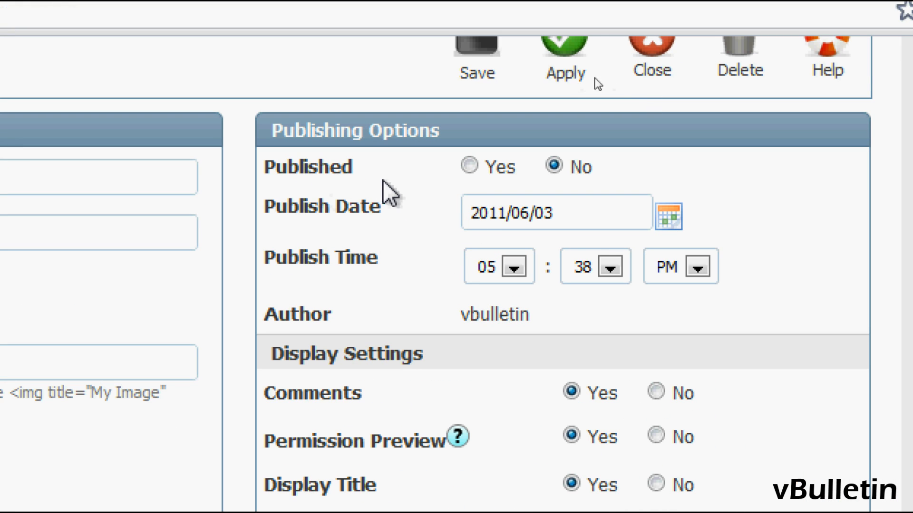
# Step: Save the static page so Home shows the vbcms_sample greeting and robot
pyautogui.click(464, 167)
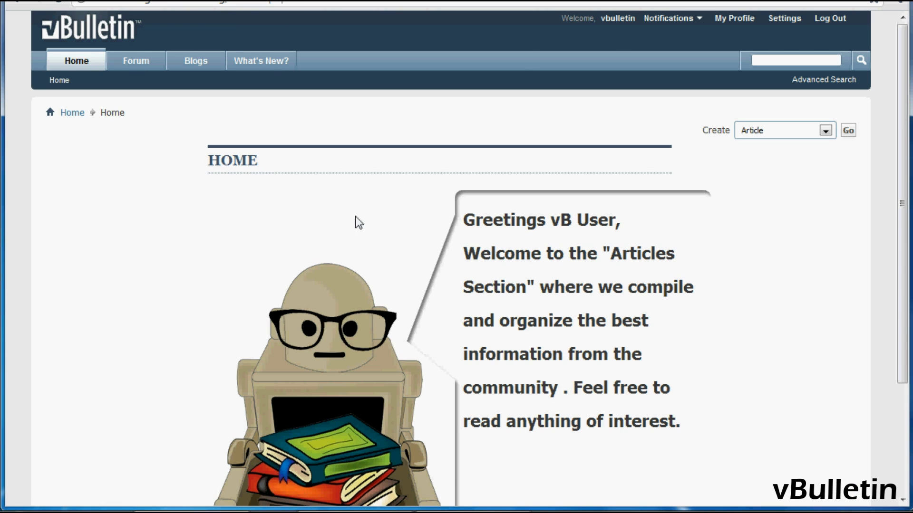
# Step: Scroll down the Home page to view the full robot-with-books graphic and speech bubble
pyautogui.scroll(-3)
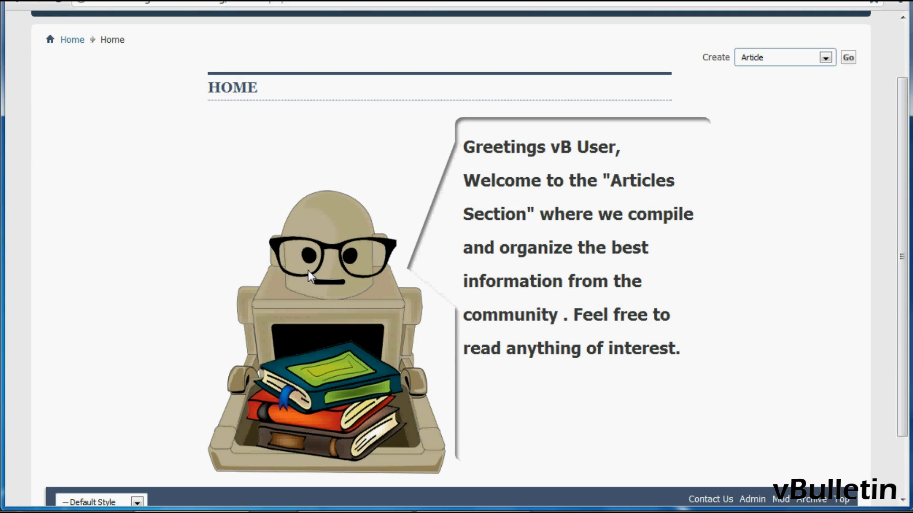